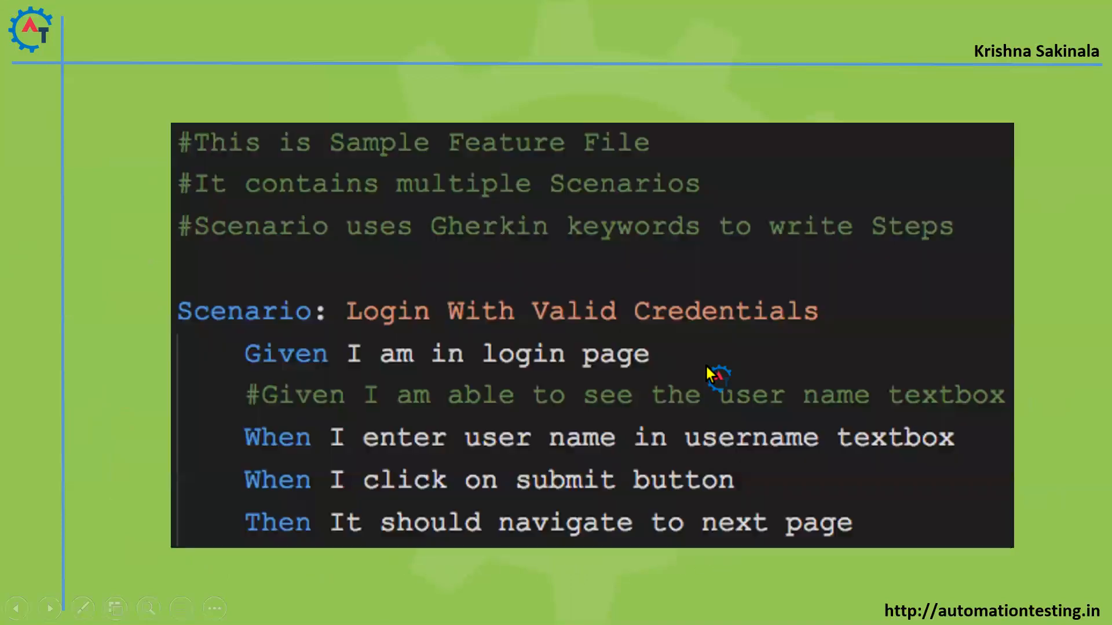
mouse_move(354, 146)
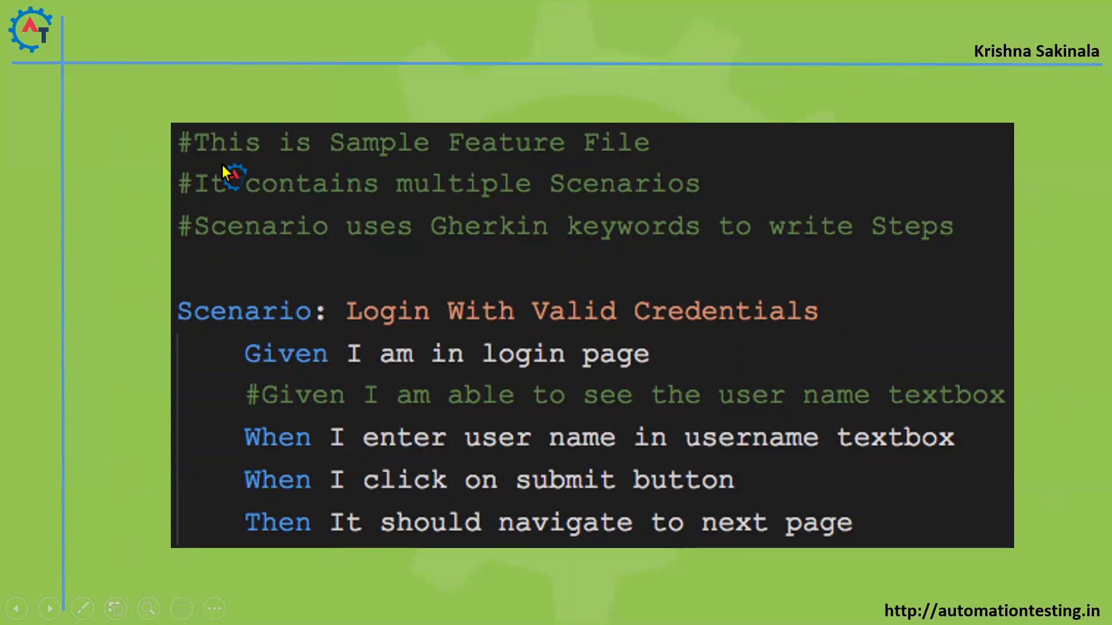
mouse_move(343, 158)
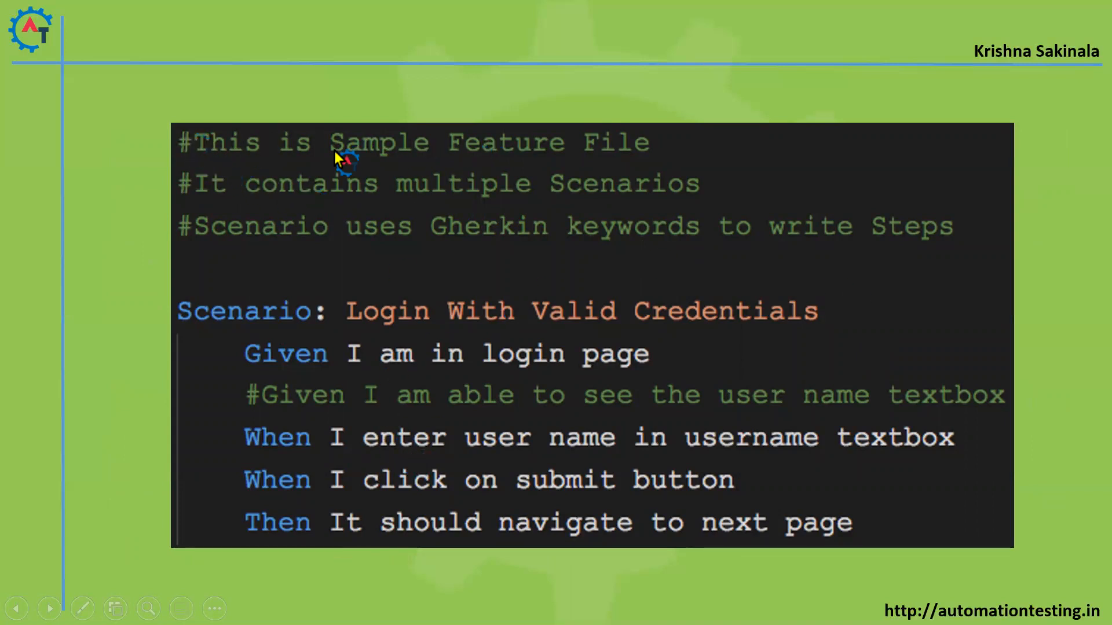
mouse_move(362, 207)
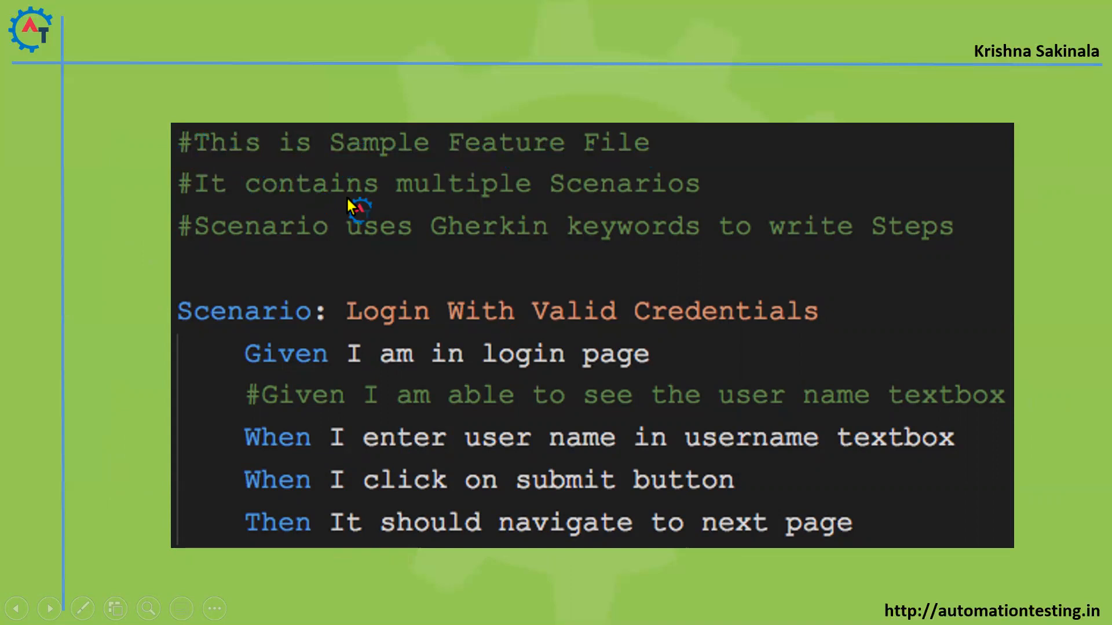
mouse_move(587, 226)
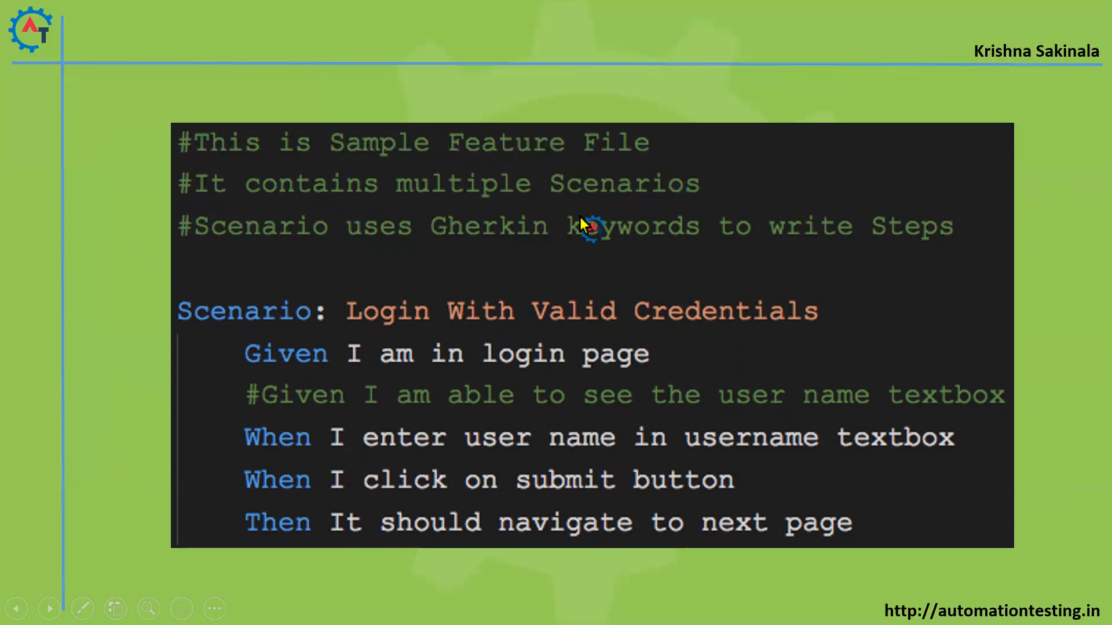
mouse_move(628, 247)
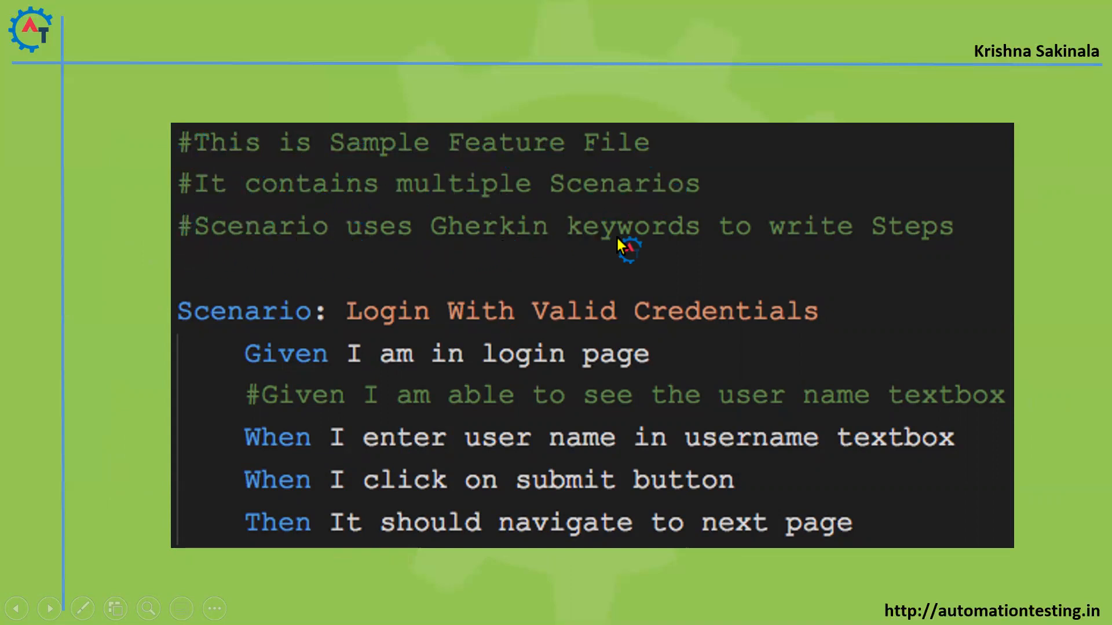
mouse_move(912, 251)
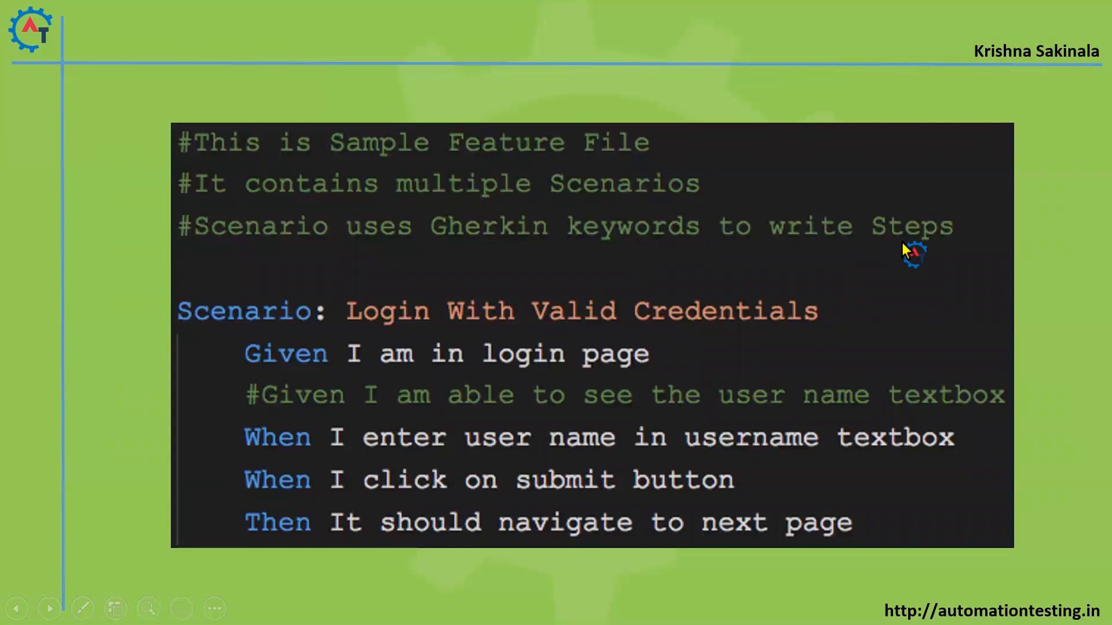
mouse_move(308, 375)
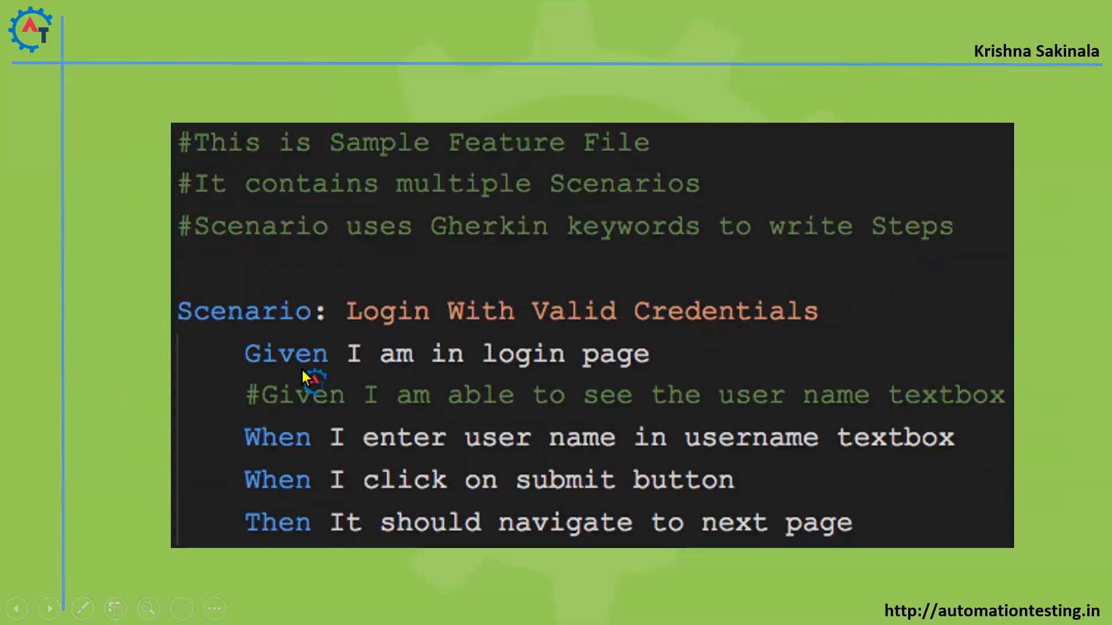
mouse_move(273, 402)
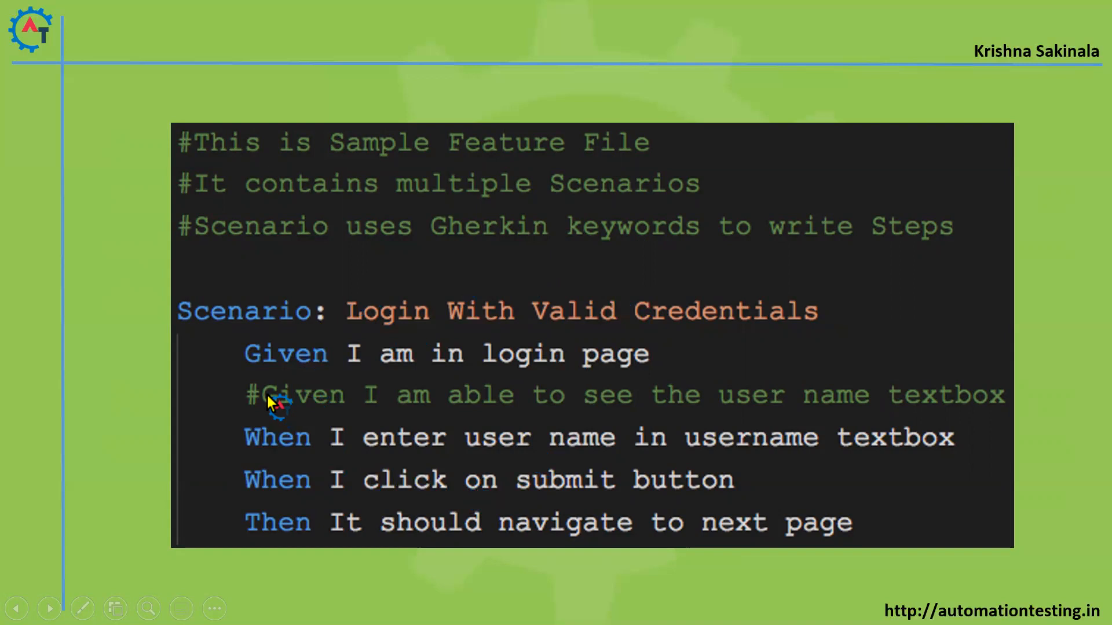
mouse_move(833, 414)
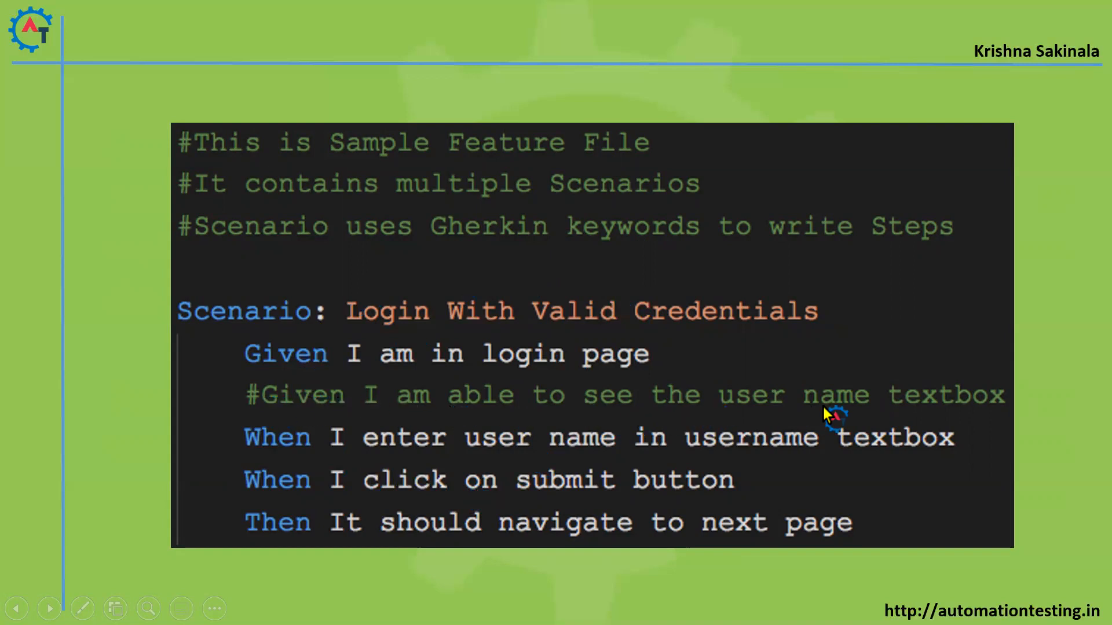
mouse_move(290, 405)
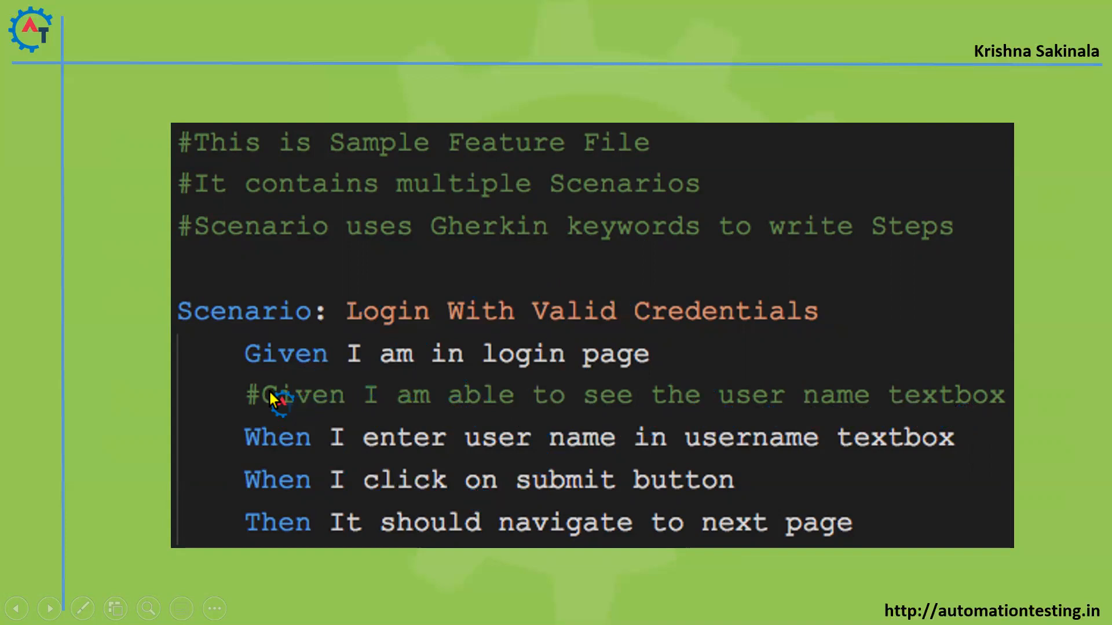
mouse_move(251, 394)
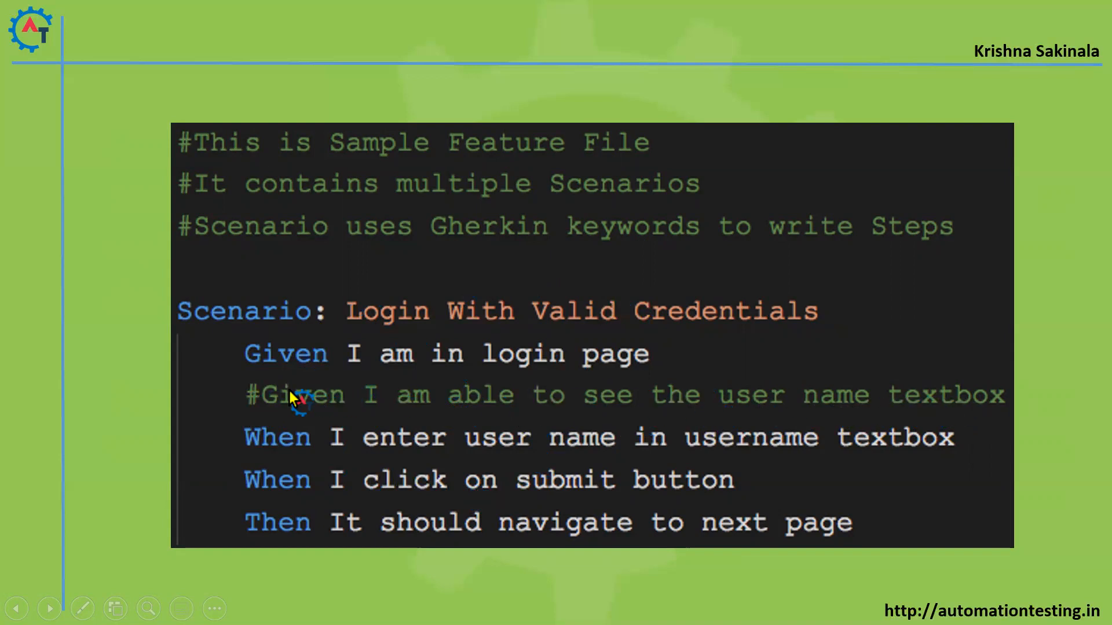
mouse_move(779, 401)
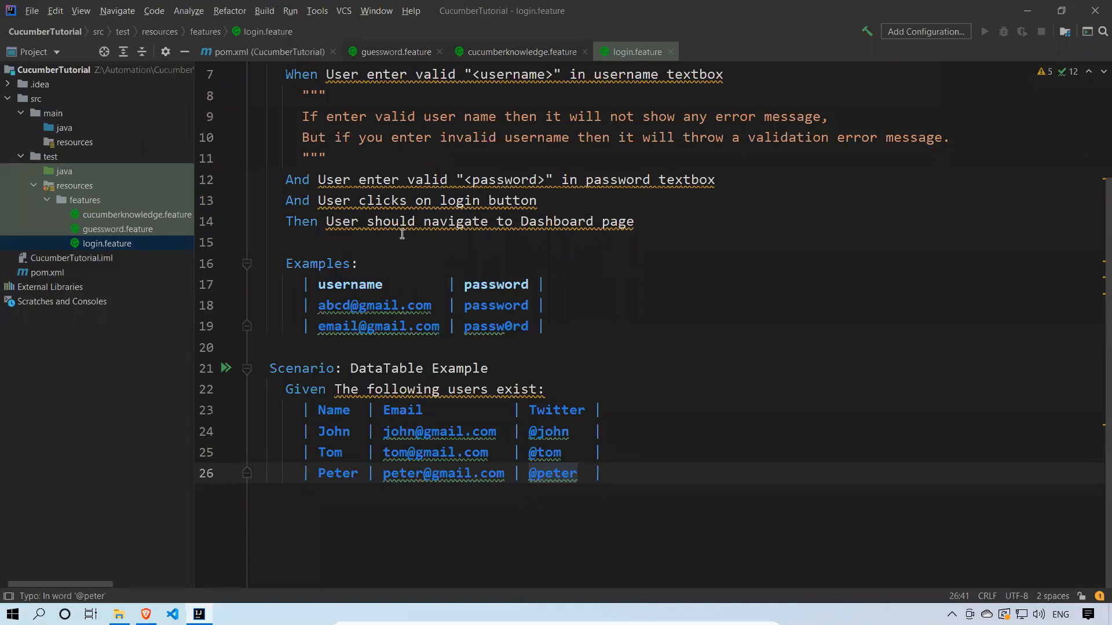
scroll("up", 3)
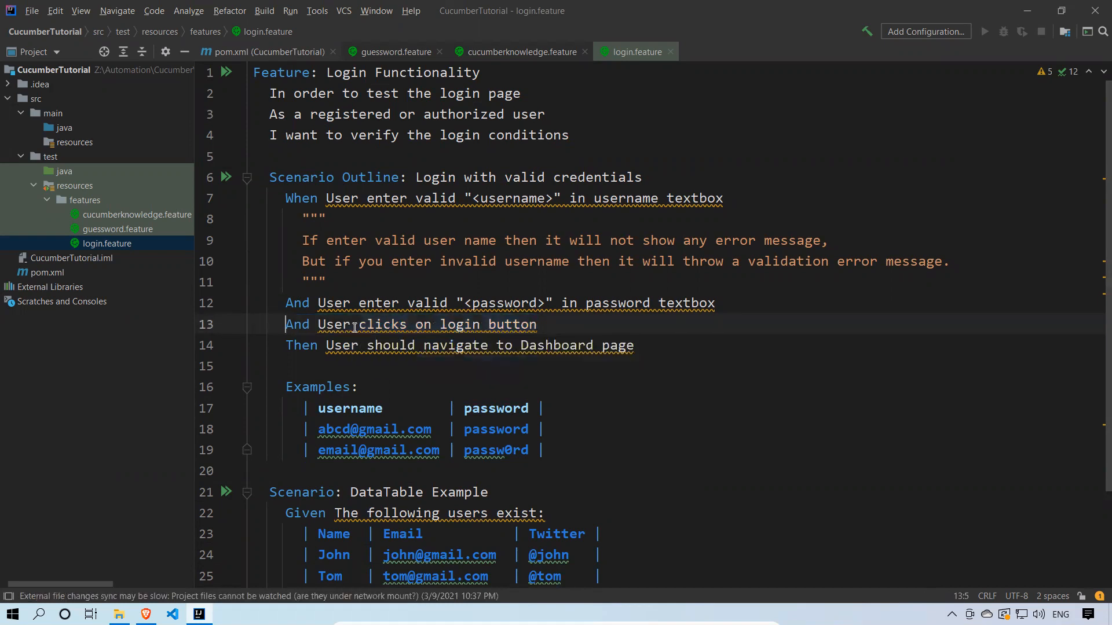
type("#")
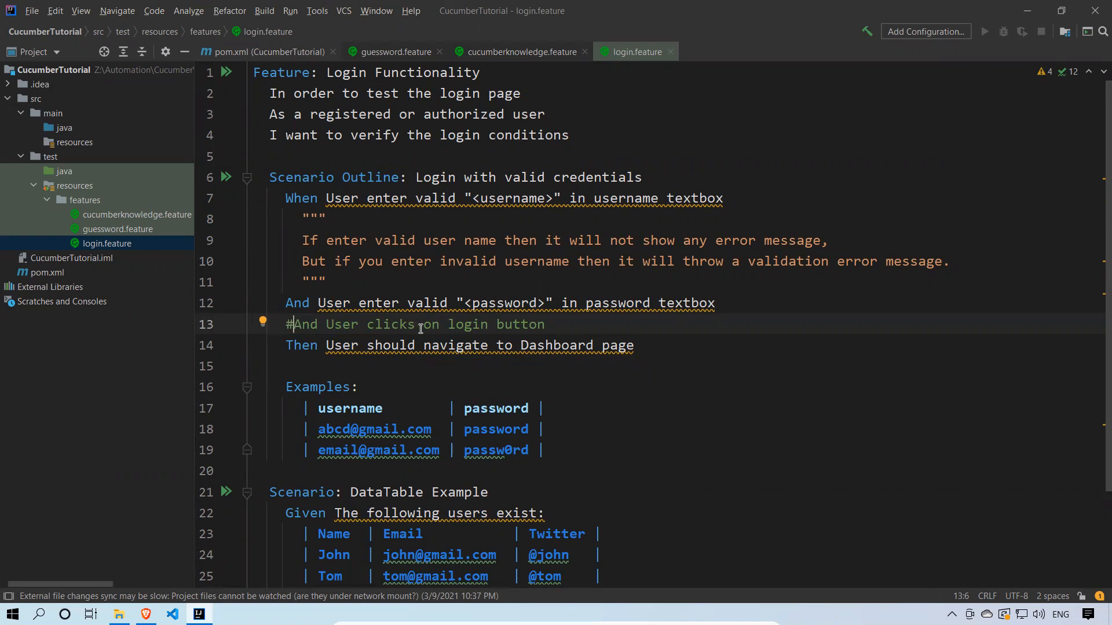
mouse_move(567, 320)
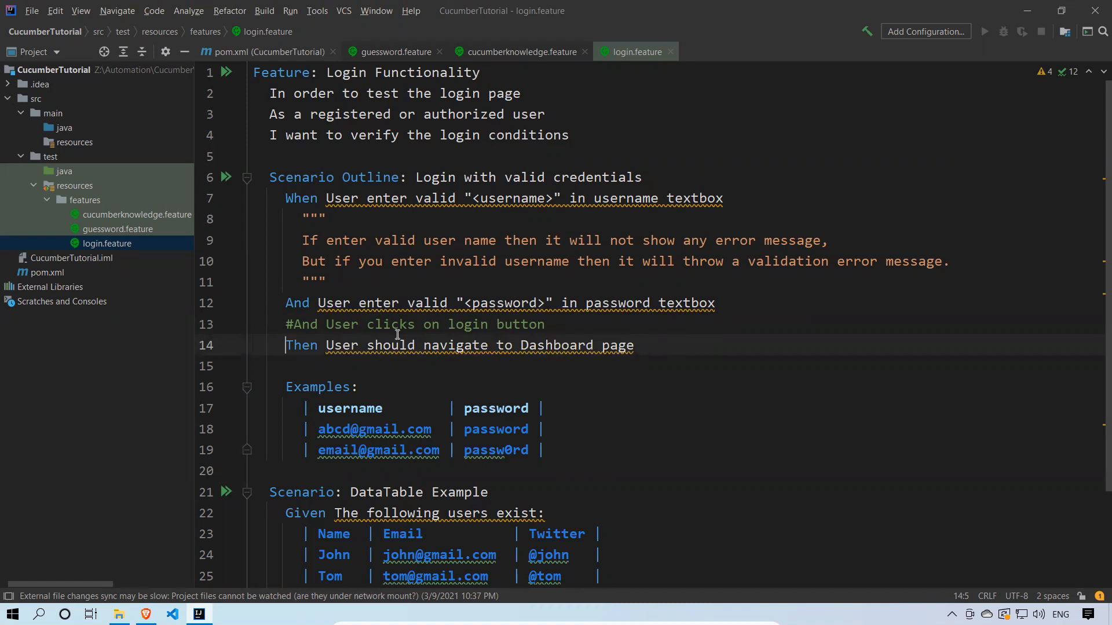
mouse_move(324, 297)
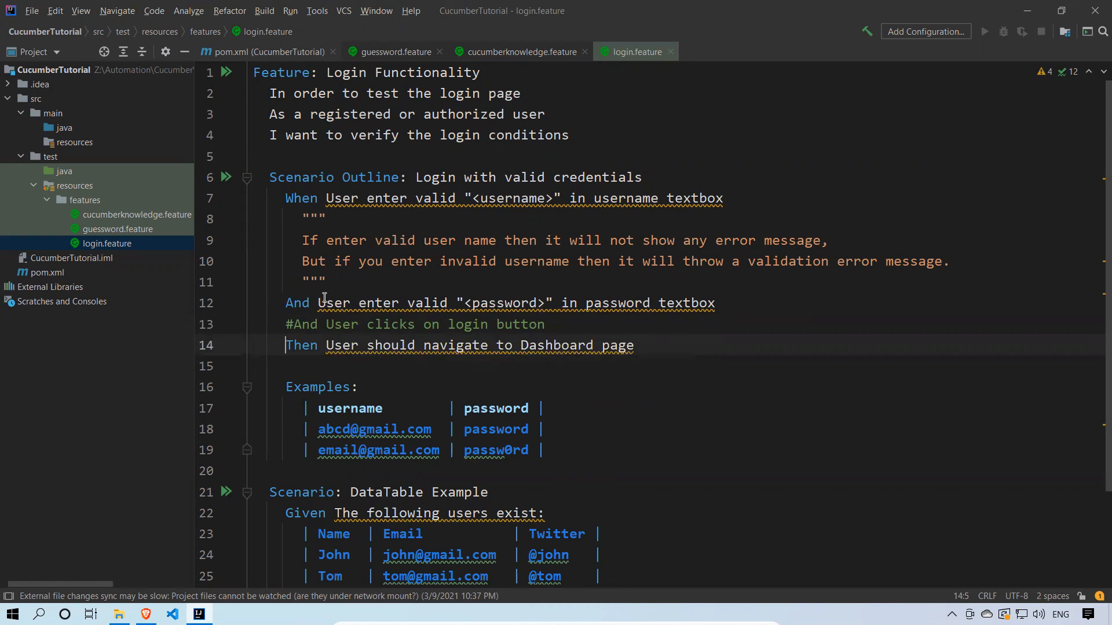
mouse_move(369, 333)
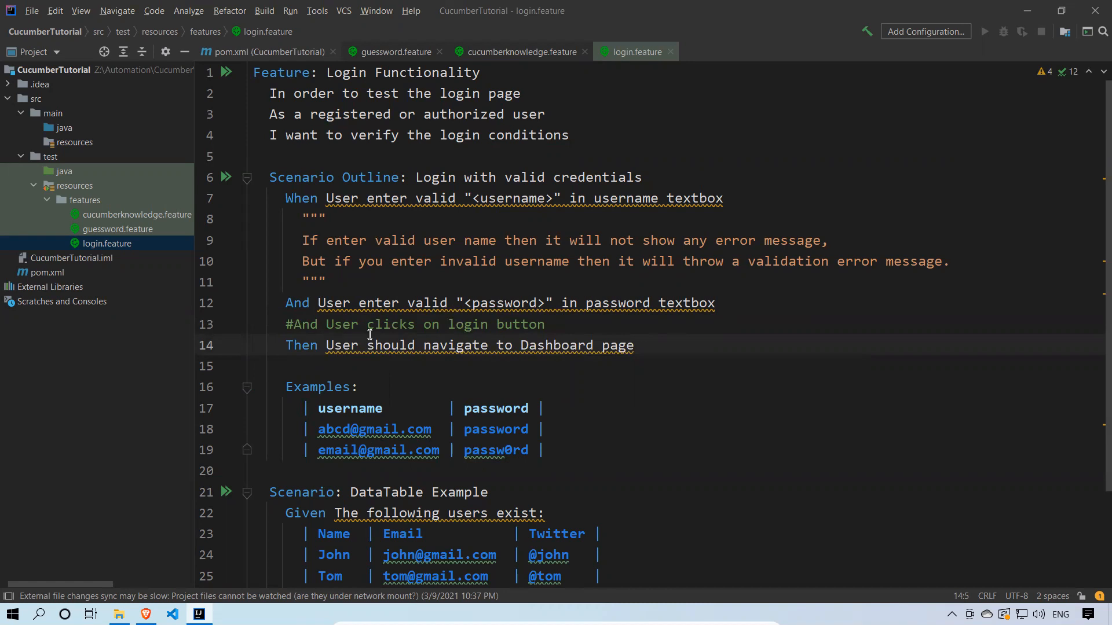
mouse_move(535, 345)
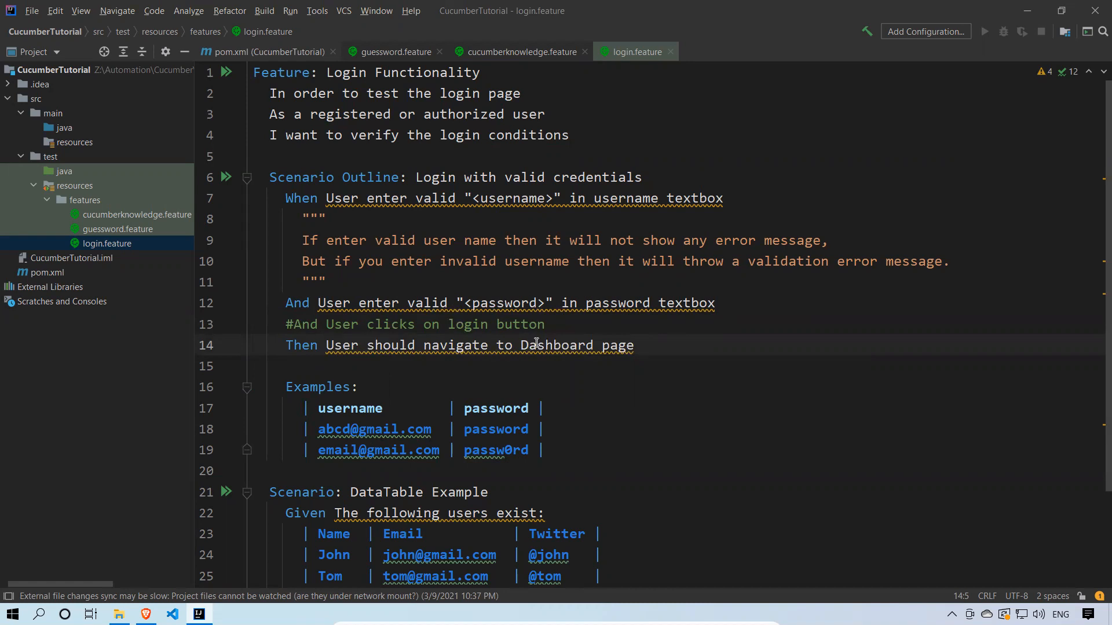
mouse_move(702, 349)
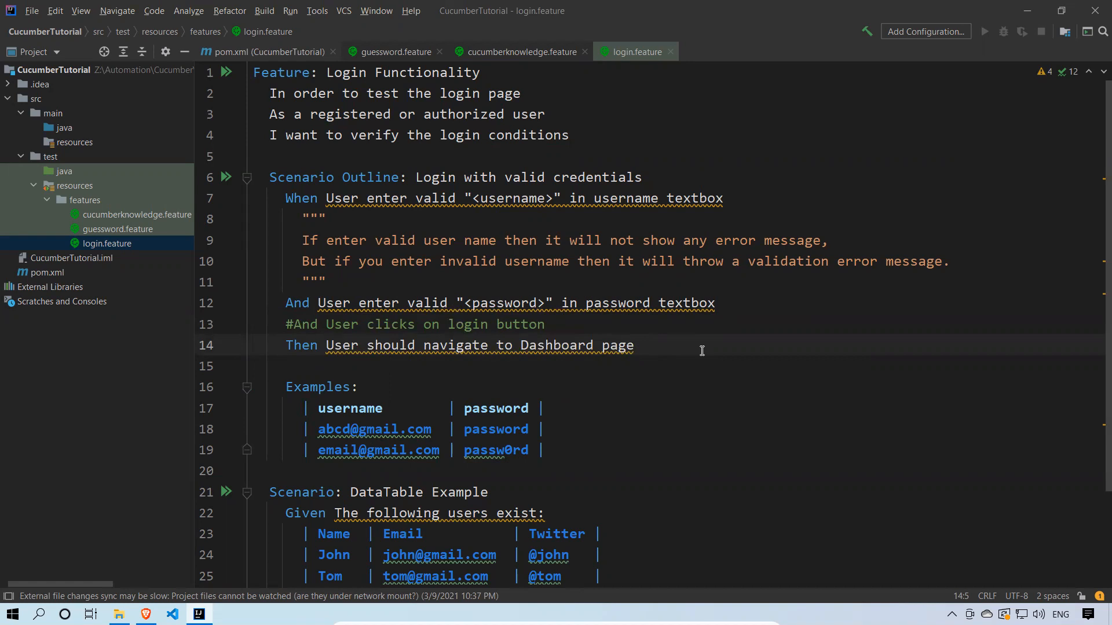